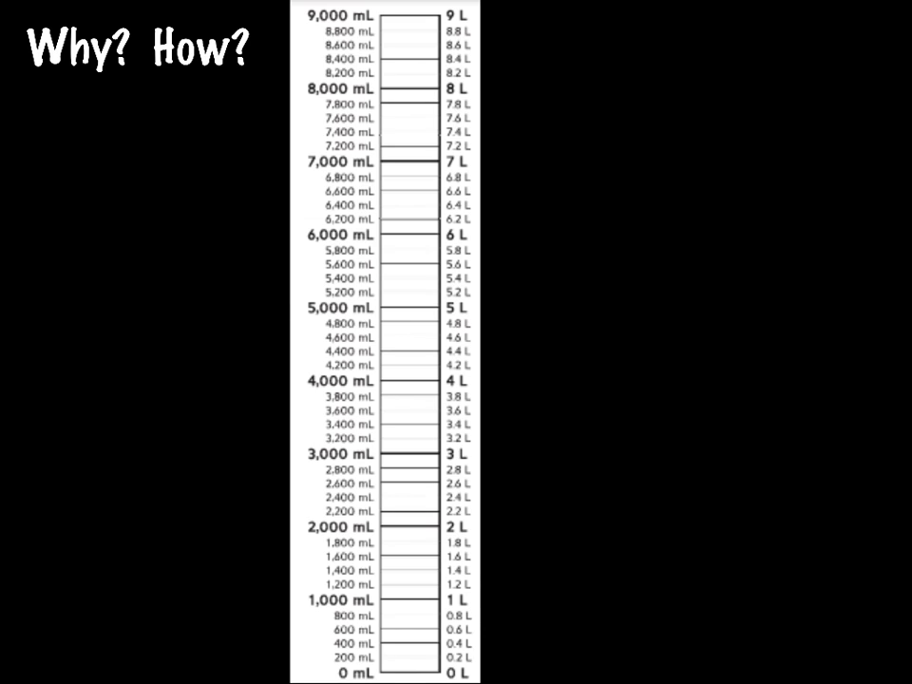
# Pick the pen with blue ink and start writing '1 L =' beside the liter scale.
pyautogui.click(396, 419)
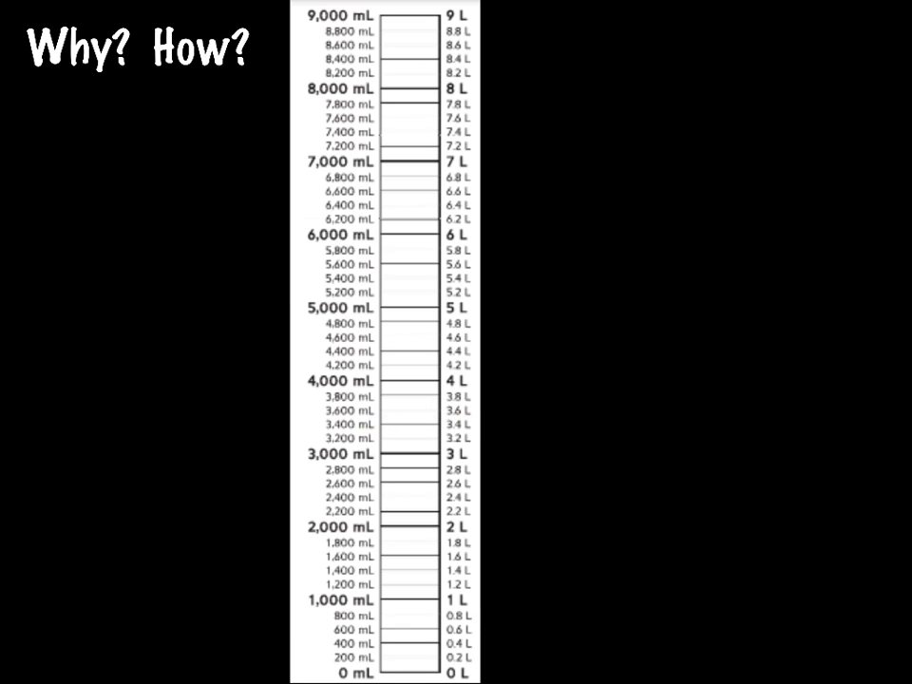
pyautogui.click(448, 614)
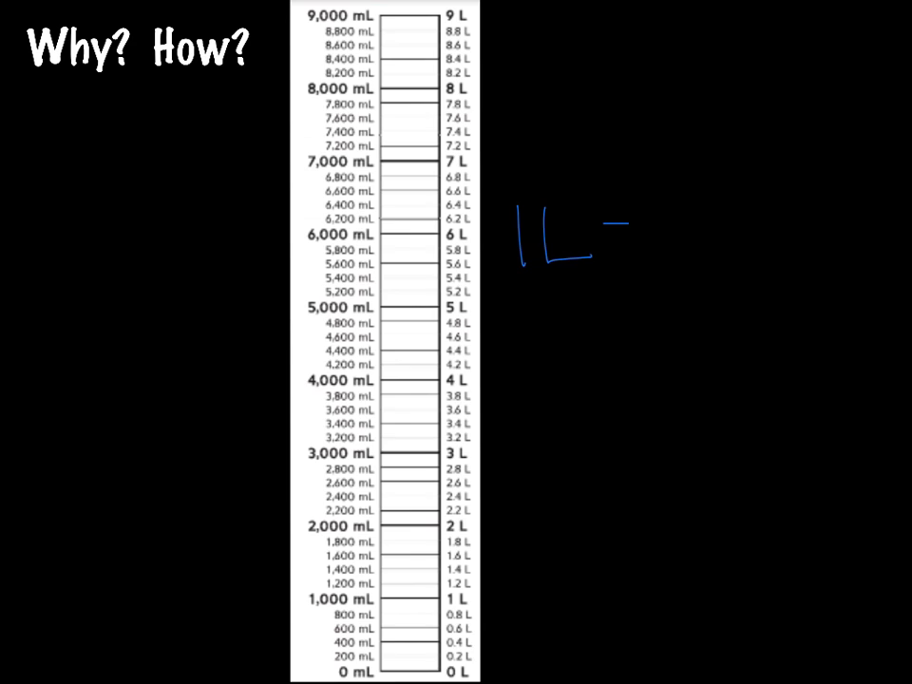
# Complete '1 L = 1,000 mL' in blue and write 'multiply' below it.
pyautogui.moveTo(613, 233); pyautogui.dragTo(674, 261)
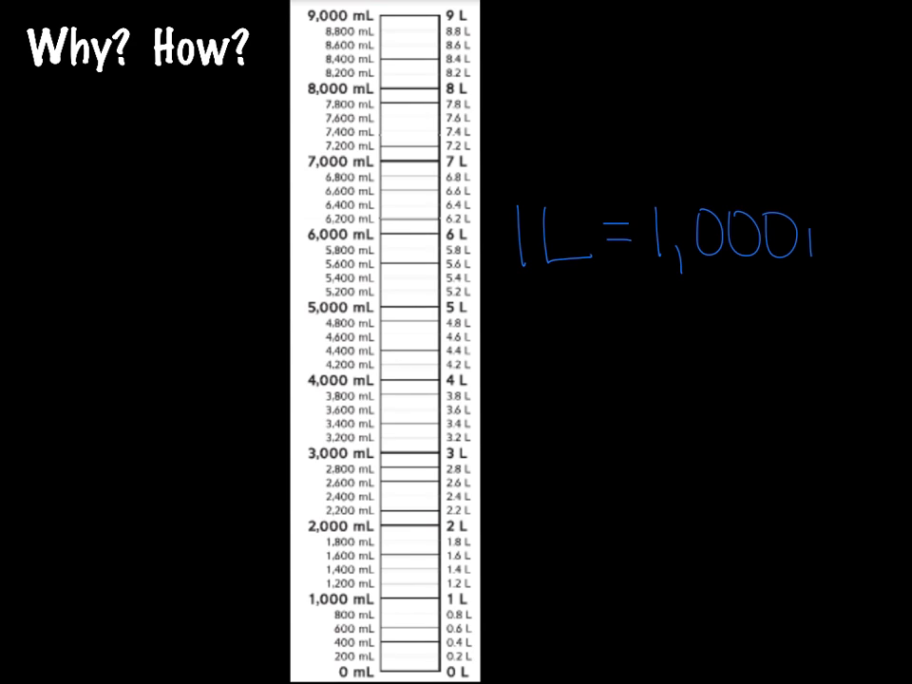
pyautogui.write('mL')
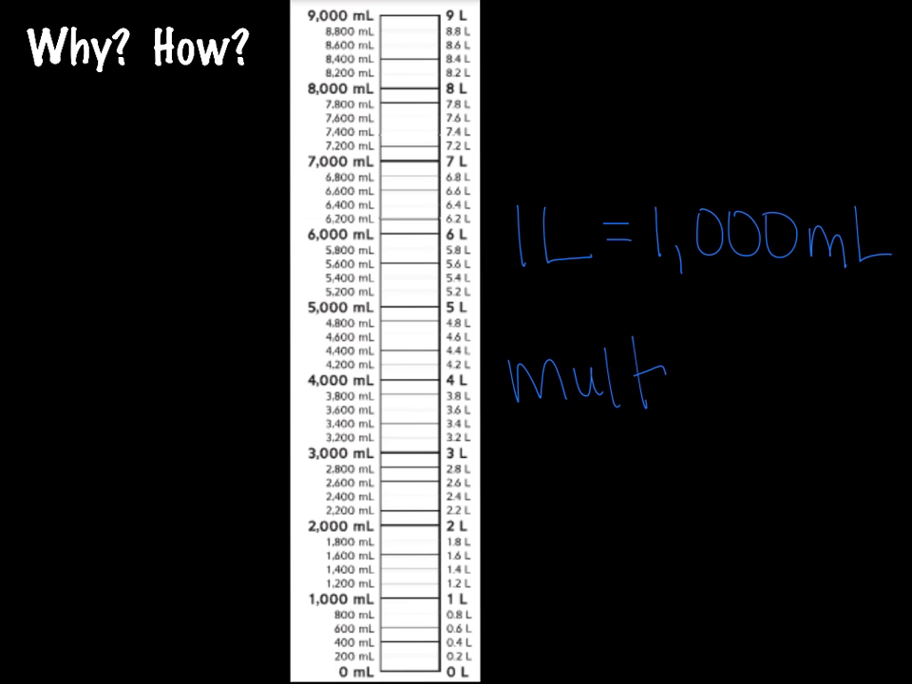
pyautogui.write('iply')
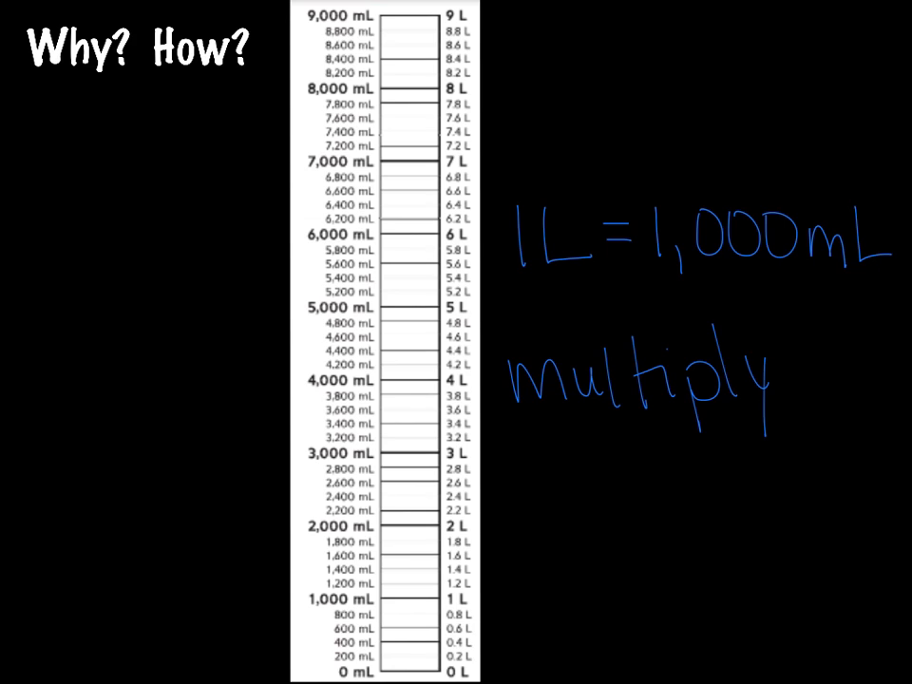